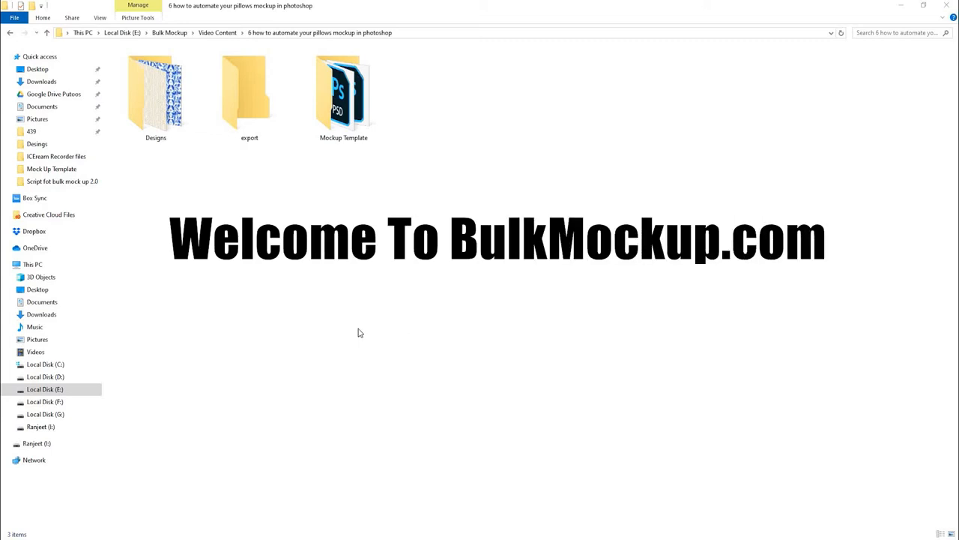
Step: Look through the Mockup Template and export folders of the pillow project in File Explorer
text(Gener)
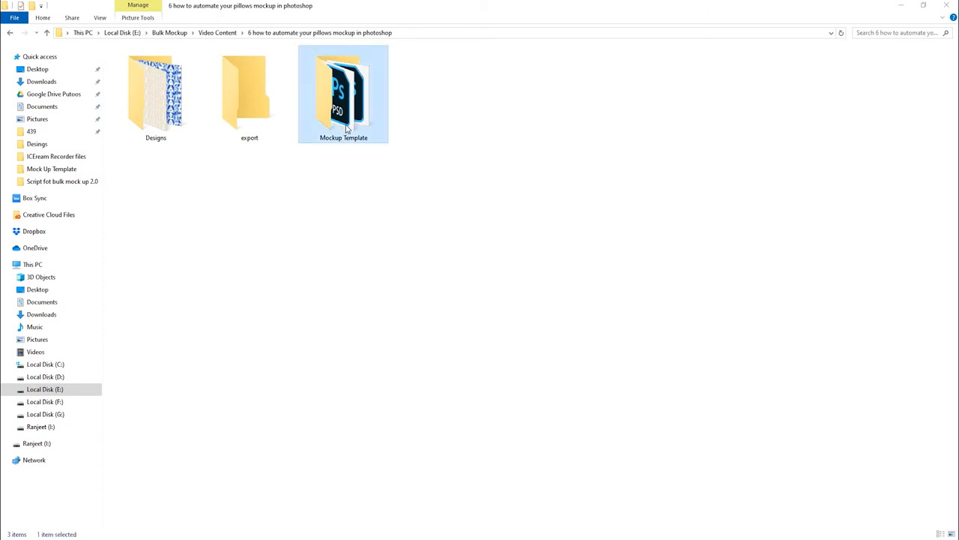
double_click(343, 90)
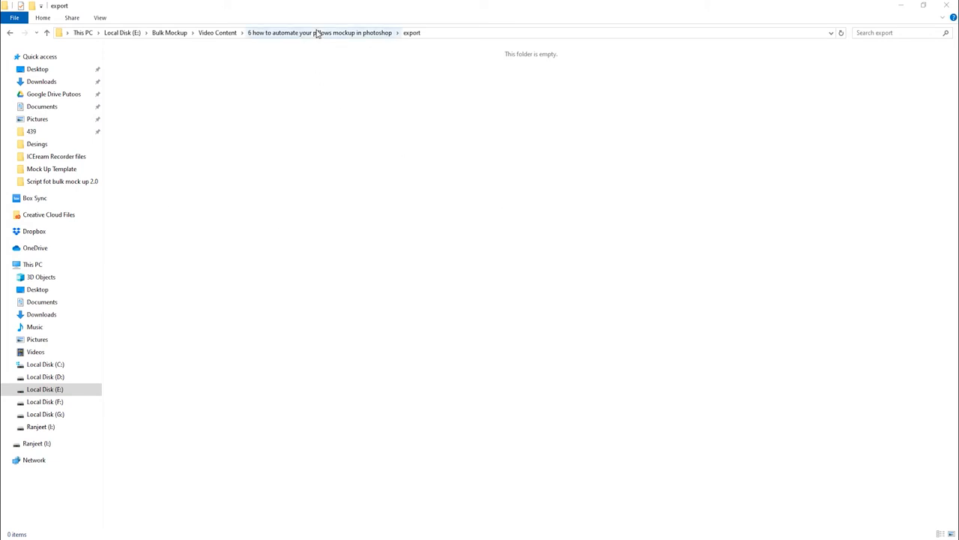
click(321, 33)
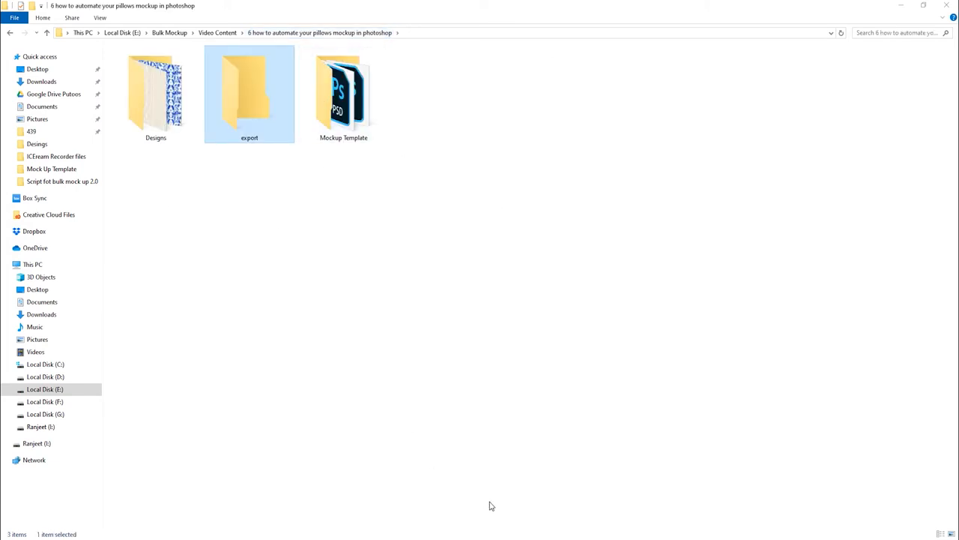
double_click(249, 93)
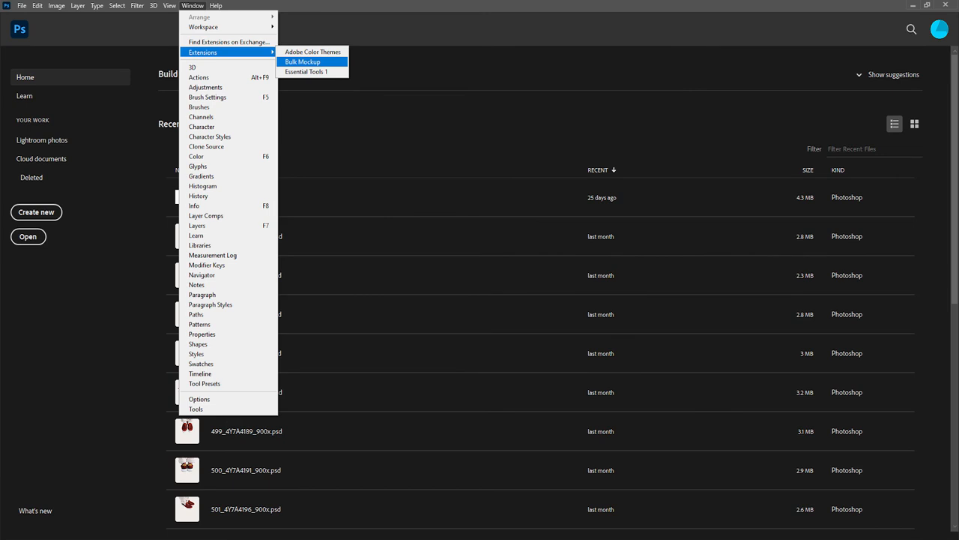
Step: Launch the Bulk Mockup extension and begin choosing its PSD template folder
click(315, 62)
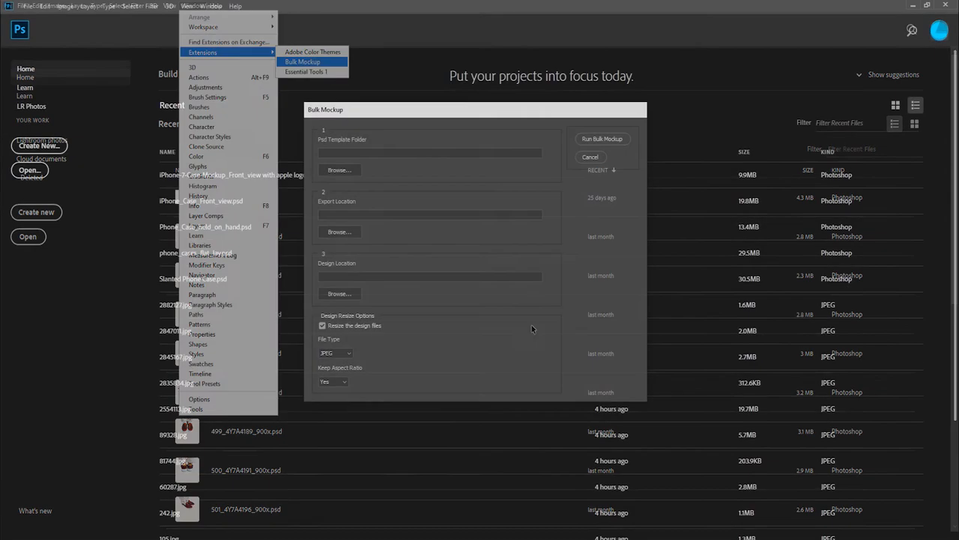
click(338, 170)
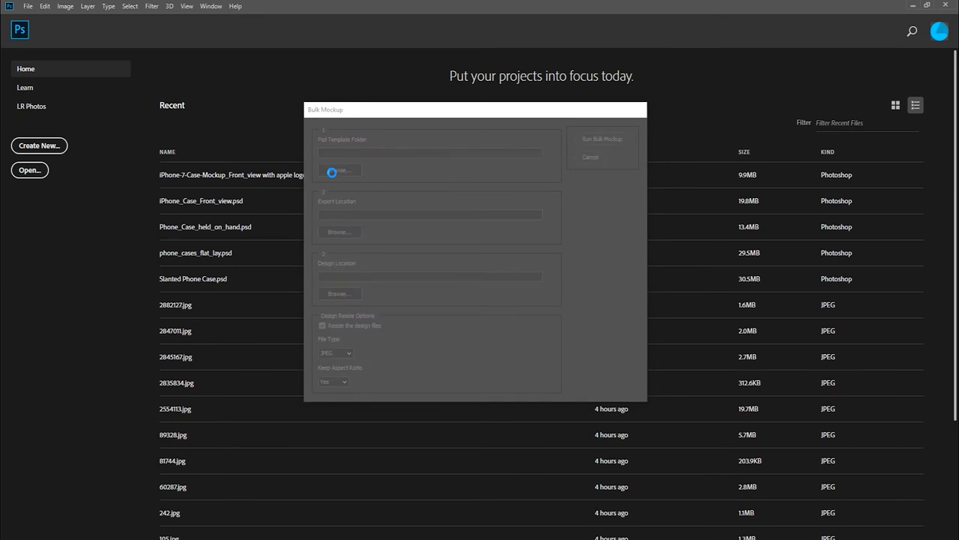
Step: Point Bulk Mockup's template source at the pillow project folder and its output at export
click(342, 171)
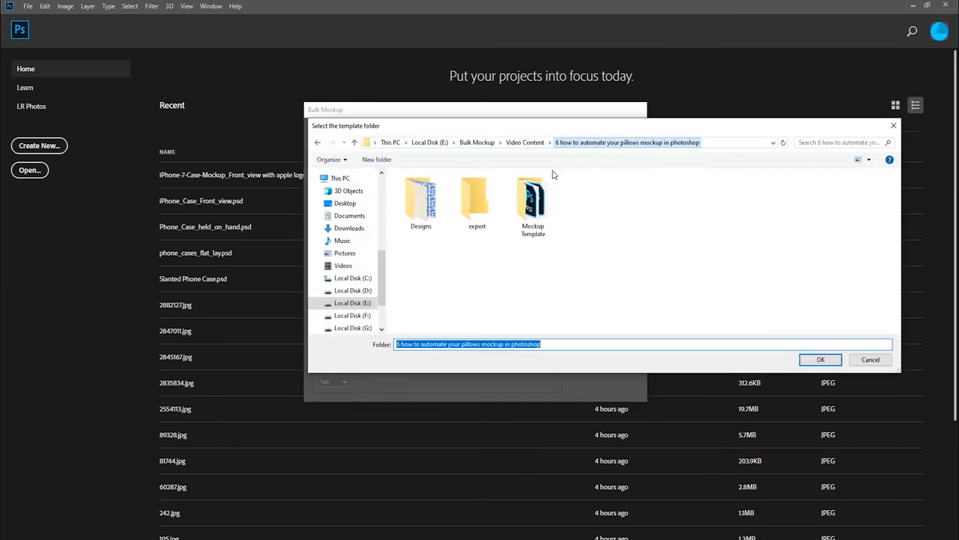
click(532, 198)
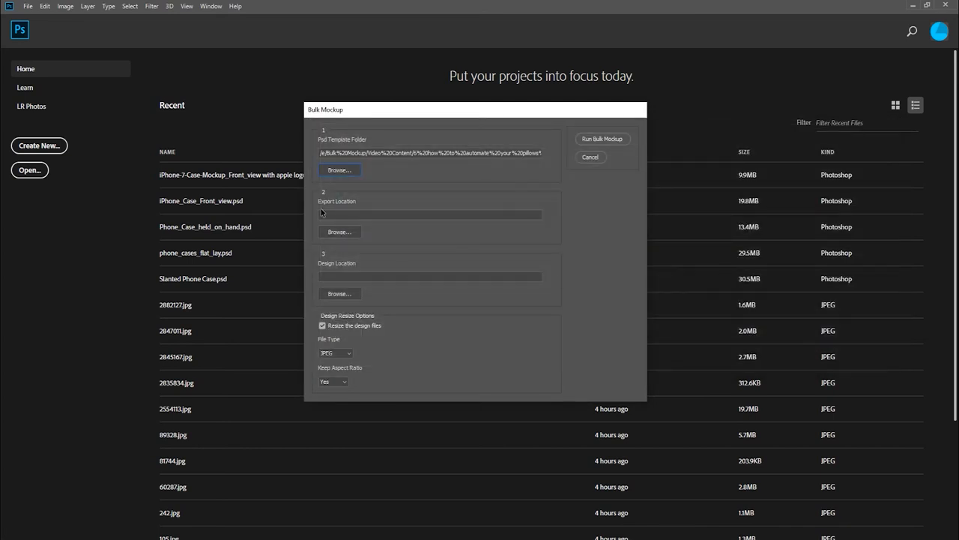
click(339, 231)
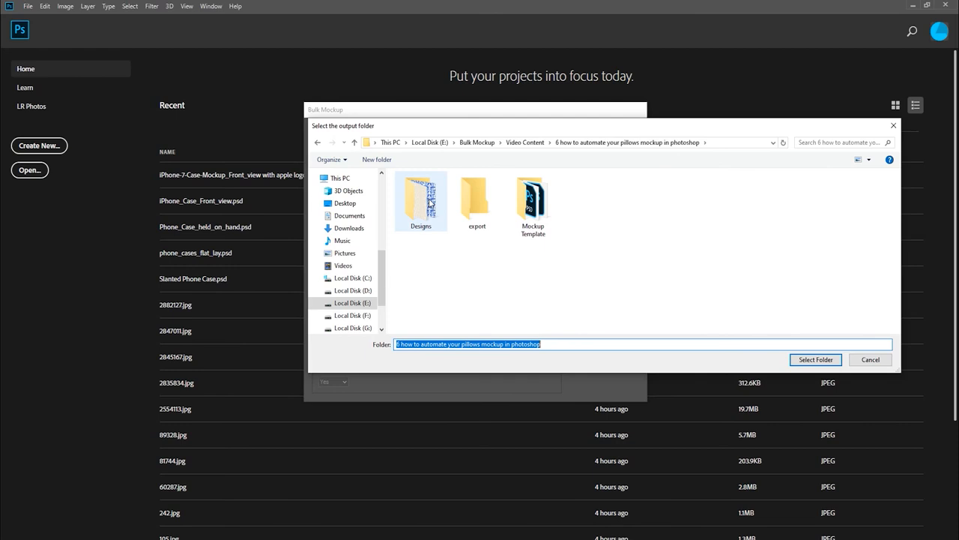
click(477, 196)
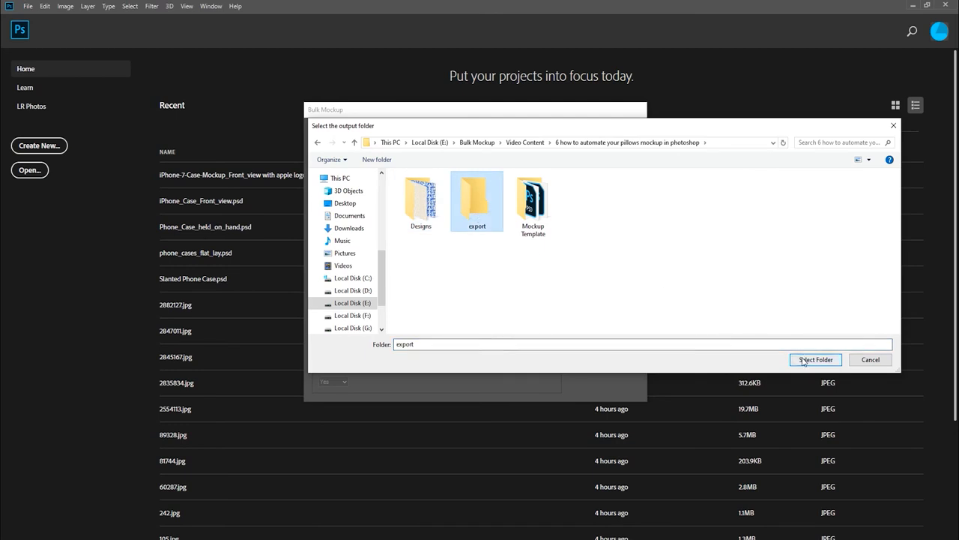
click(815, 360)
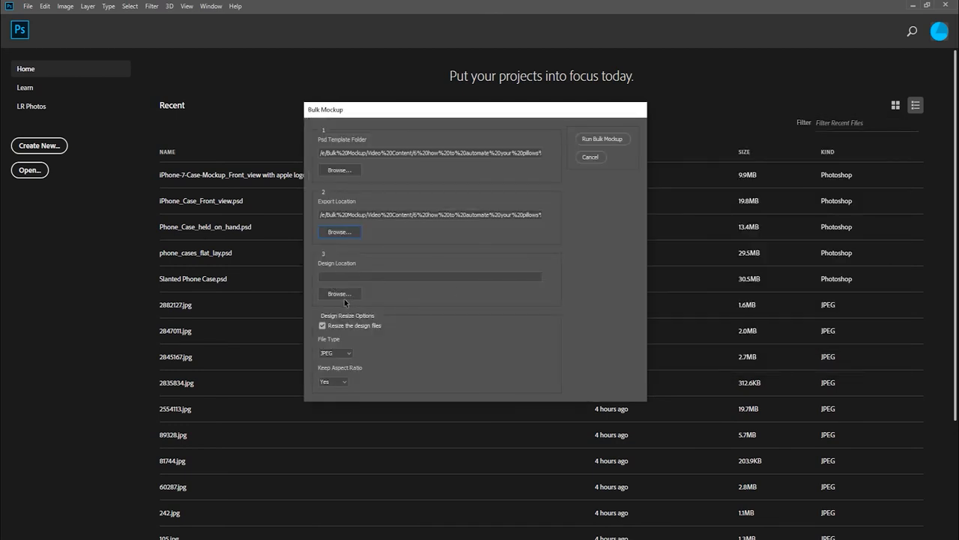
Step: Choose Designs as the design folder and run the bulk mockup generation
click(339, 292)
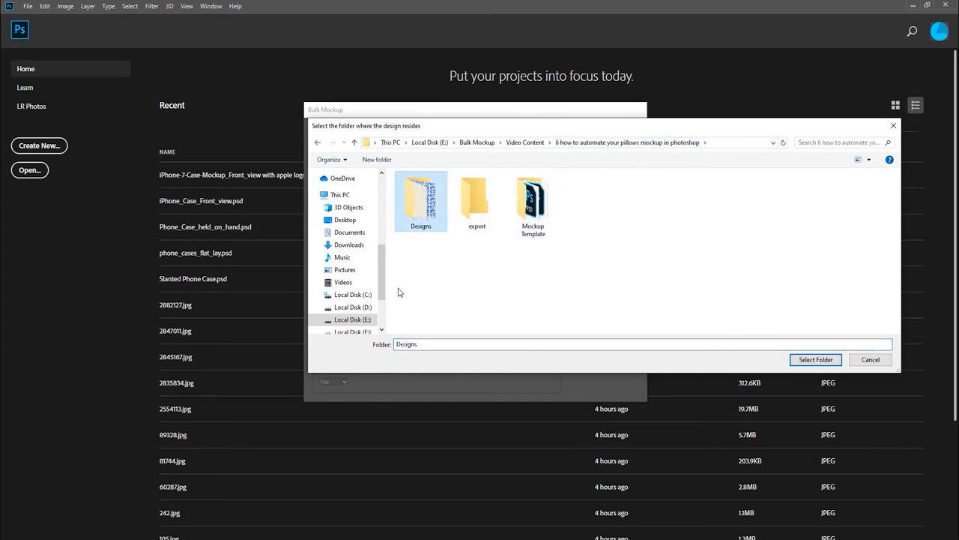
click(816, 360)
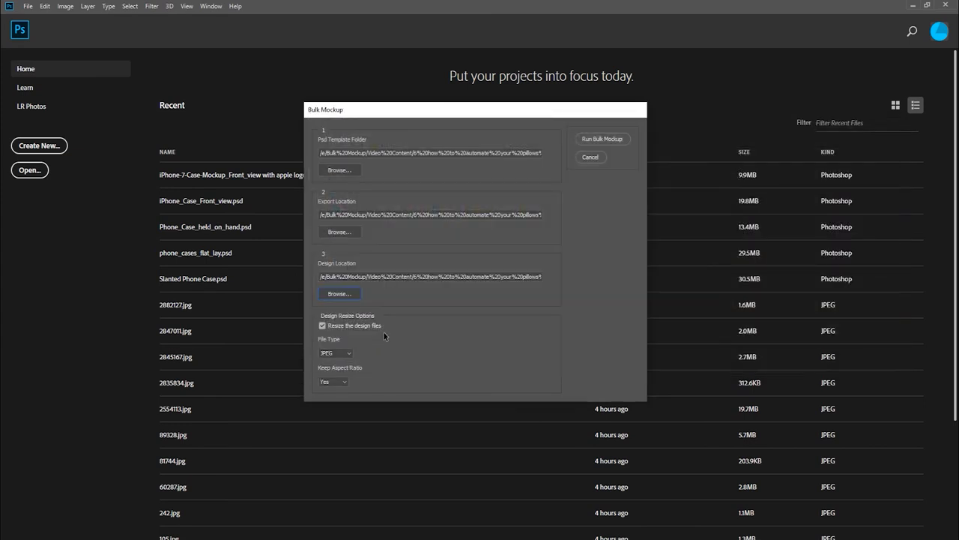
click(321, 325)
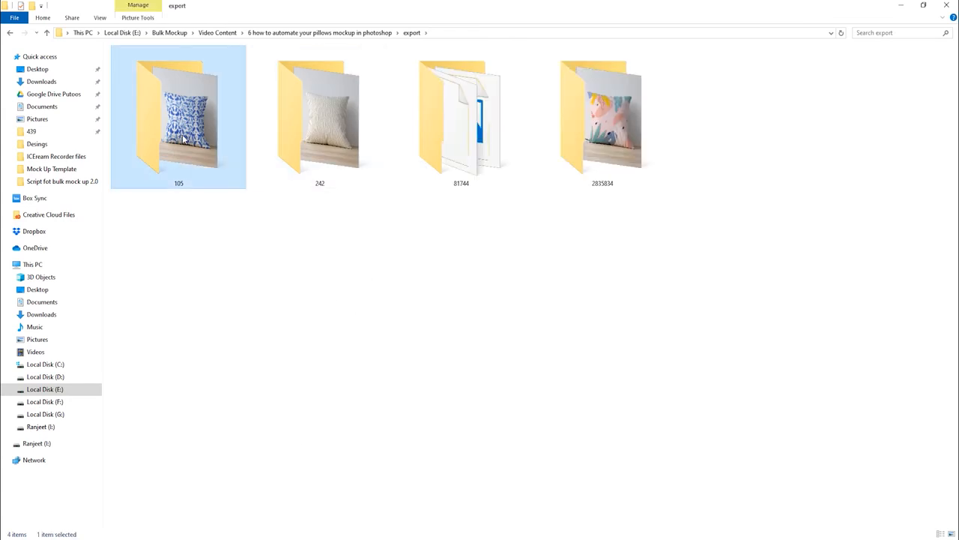
Step: Browse the generated 105 and 81744 subfolders in export to view their pillow mockups
double_click(178, 117)
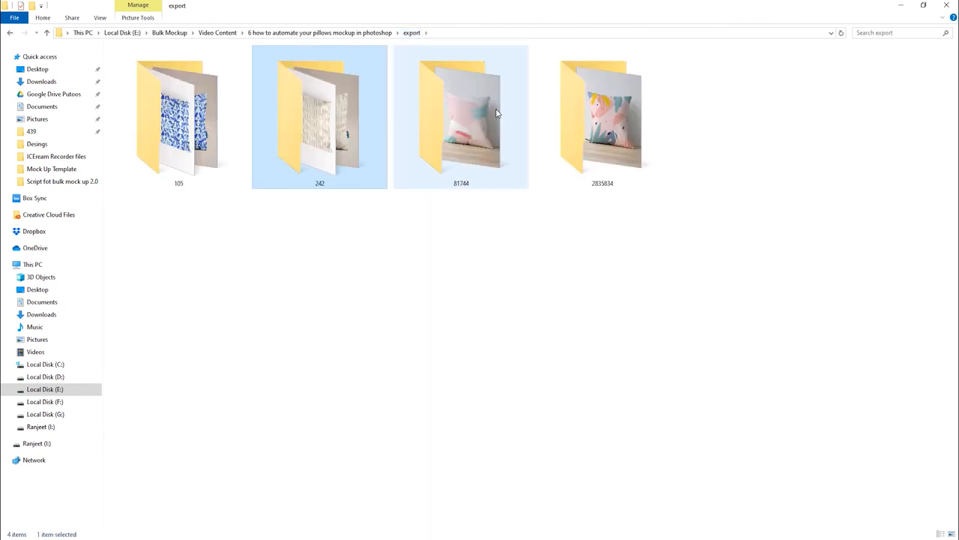
double_click(460, 117)
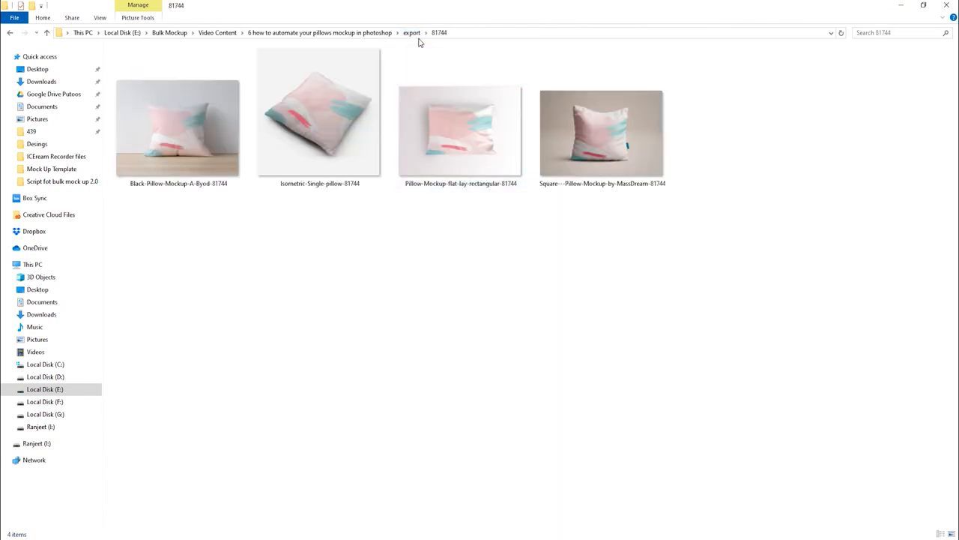